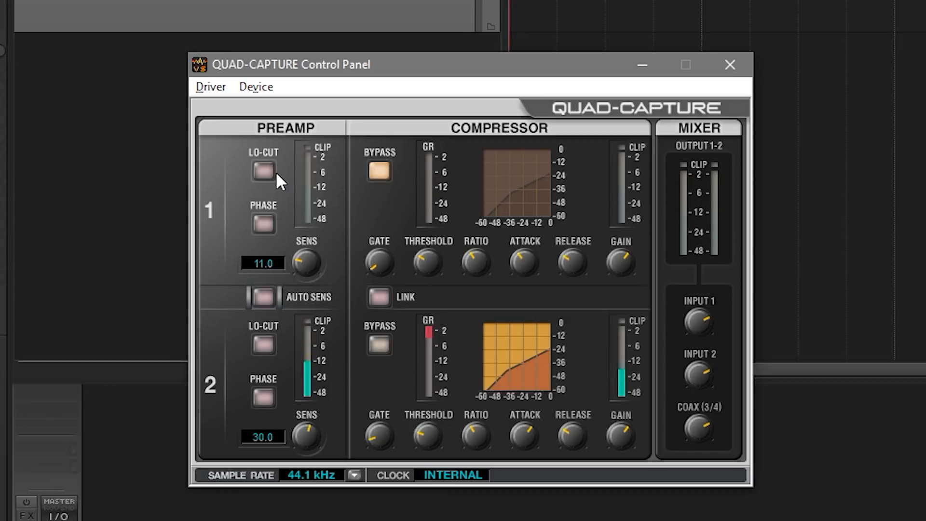
mouse_move(453, 206)
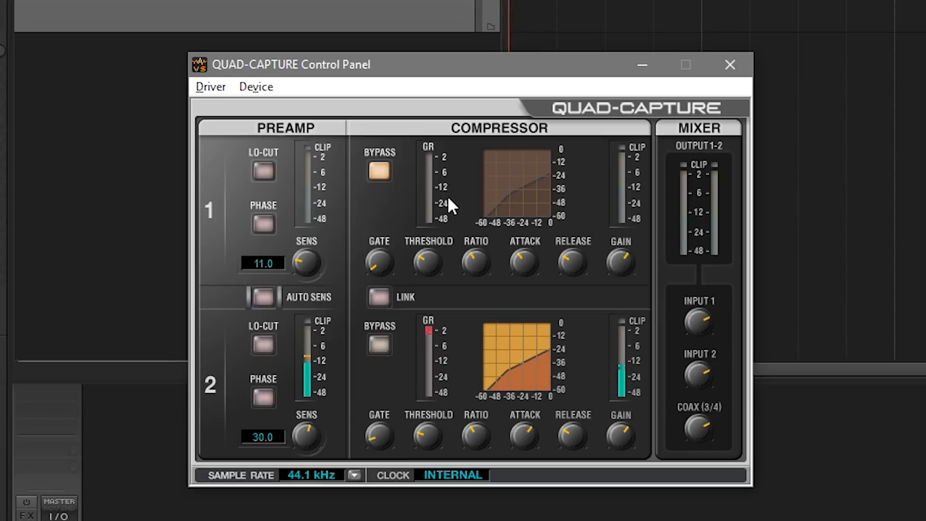
mouse_move(401, 81)
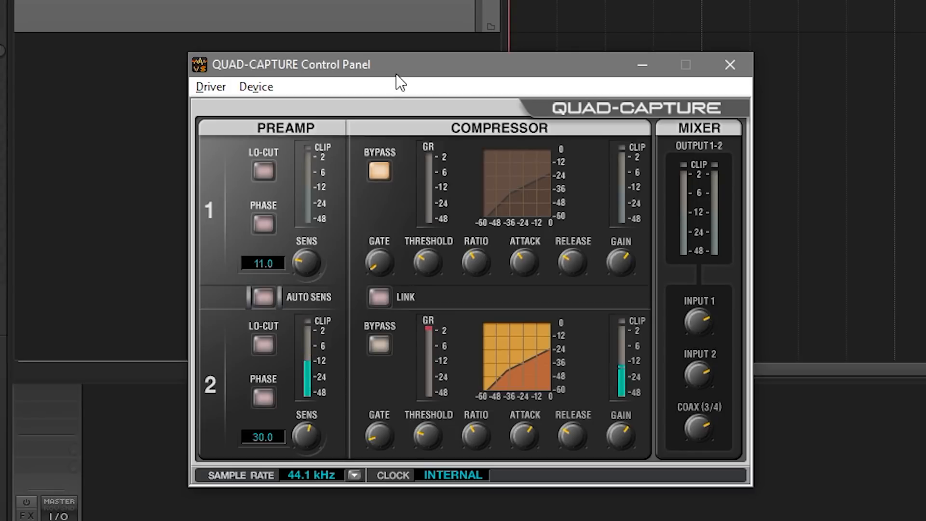
mouse_move(485, 212)
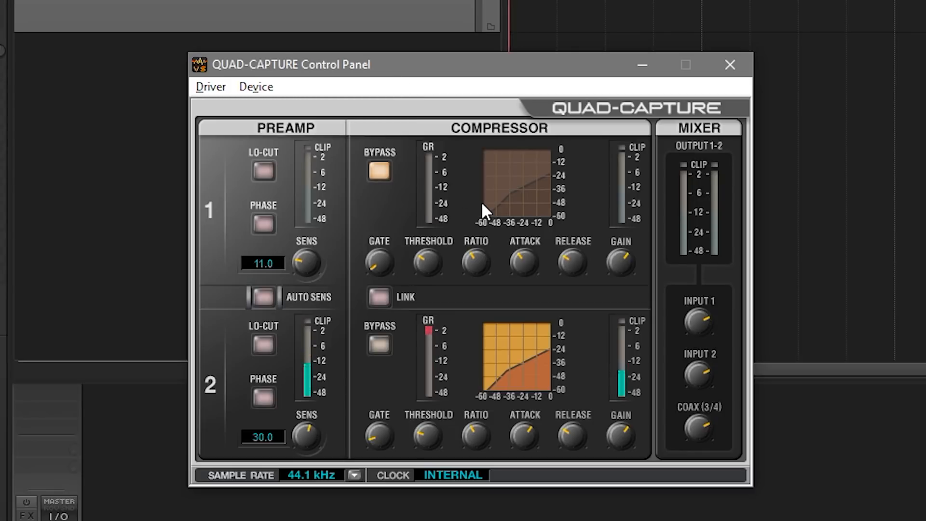
mouse_move(454, 233)
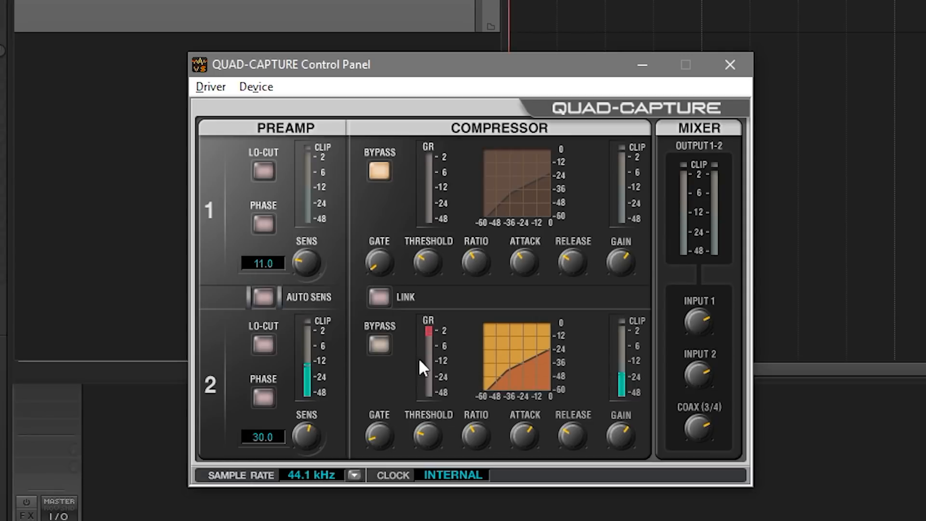
mouse_move(513, 314)
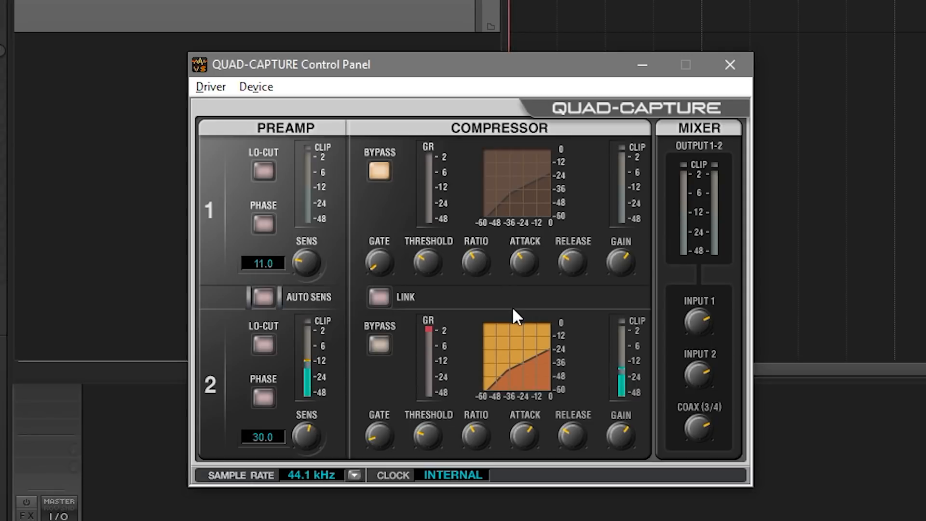
mouse_move(425, 384)
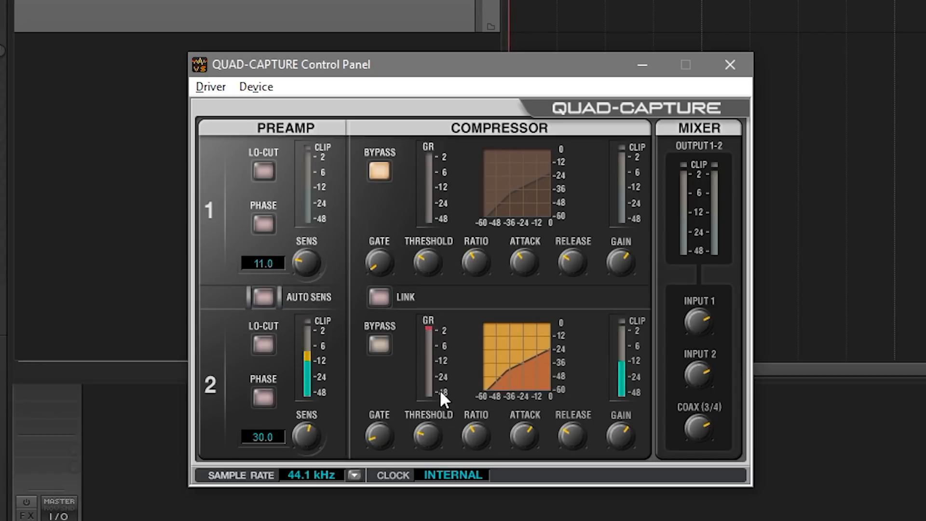
mouse_move(440, 378)
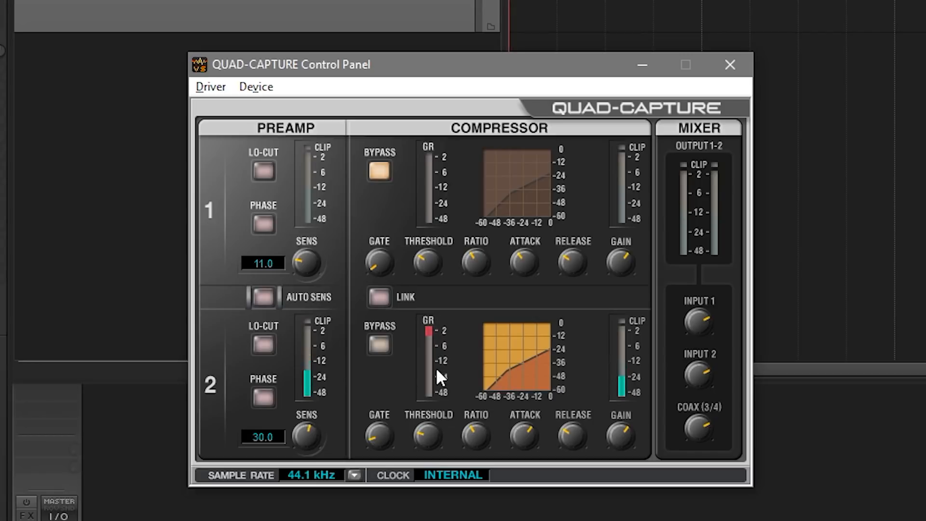
mouse_move(444, 338)
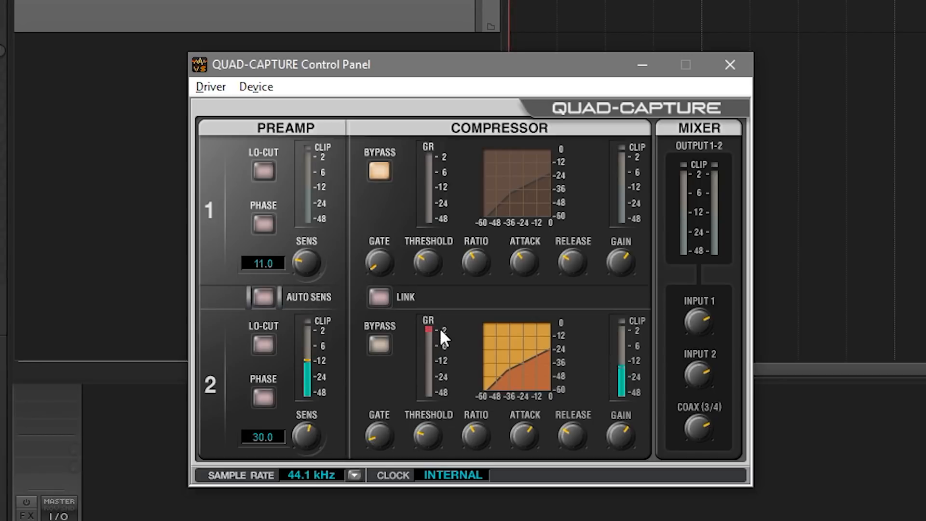
mouse_move(451, 351)
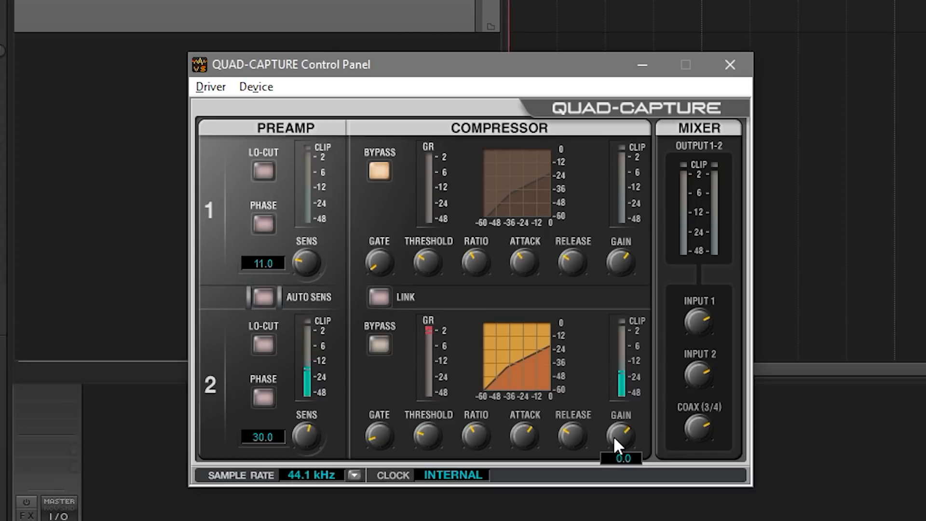
mouse_move(538, 390)
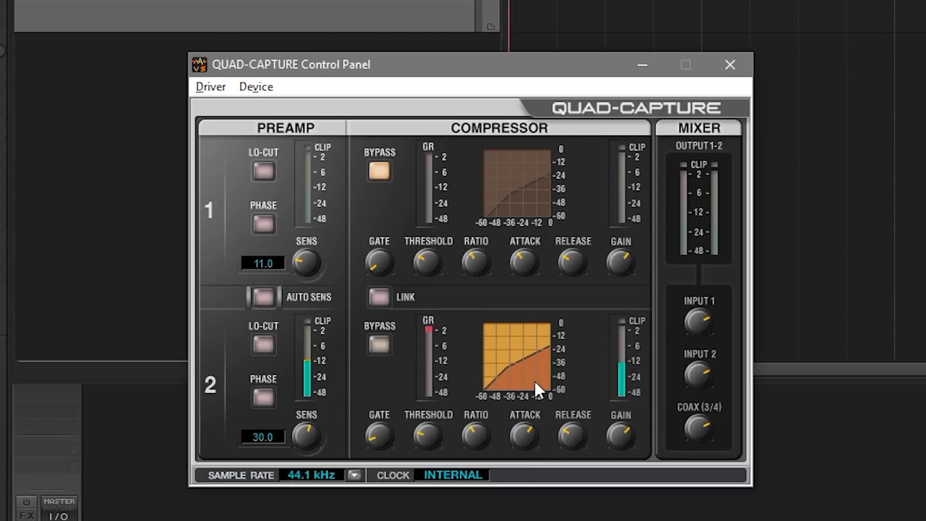
mouse_move(498, 395)
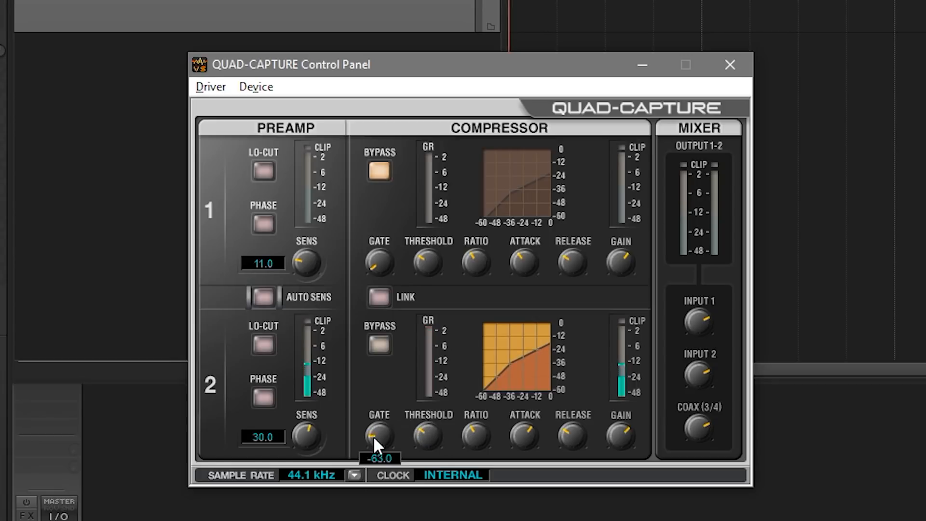
mouse_move(533, 360)
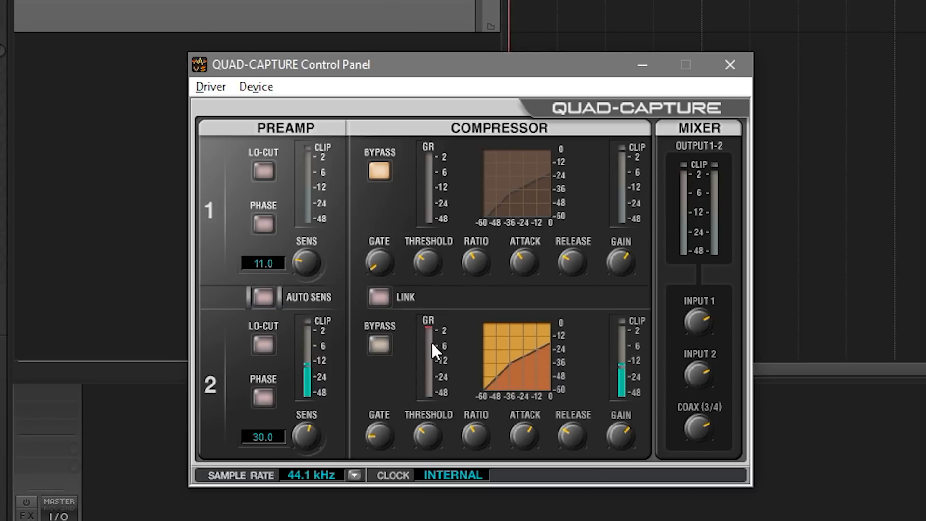
mouse_move(481, 181)
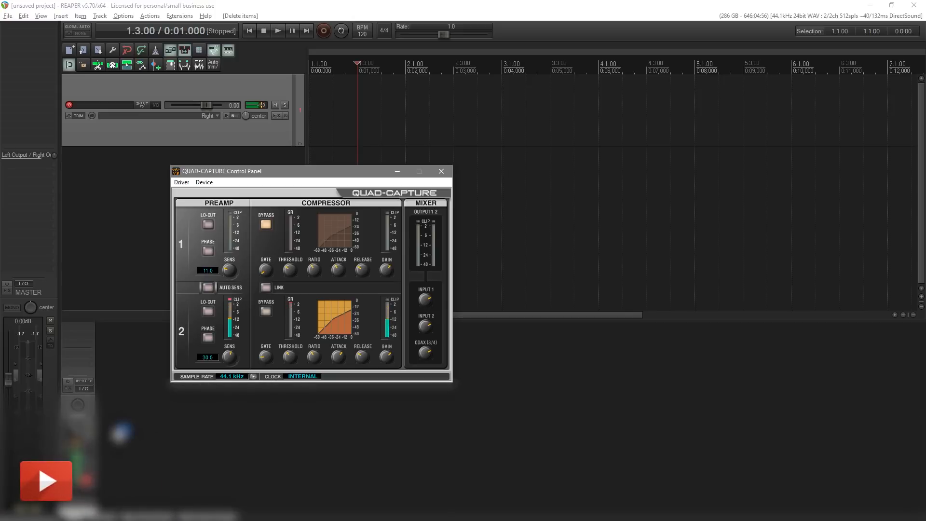
- Record a take of the loud voice onto the armed track, then stop and keep it
left_click(265, 355)
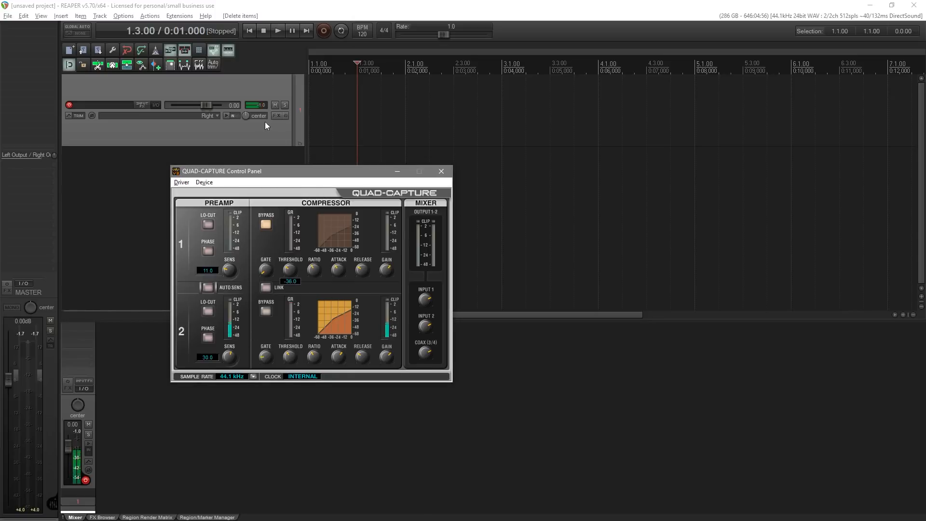
mouse_move(324, 31)
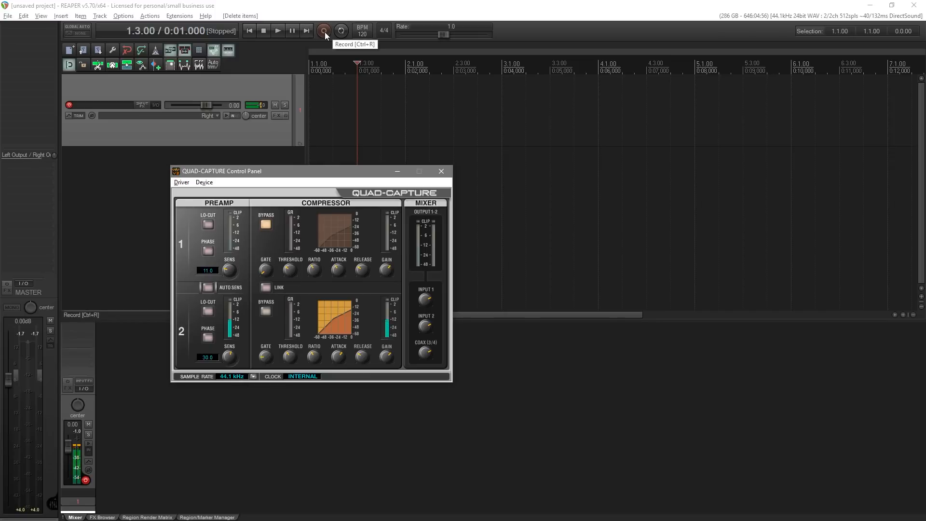
left_click(323, 31)
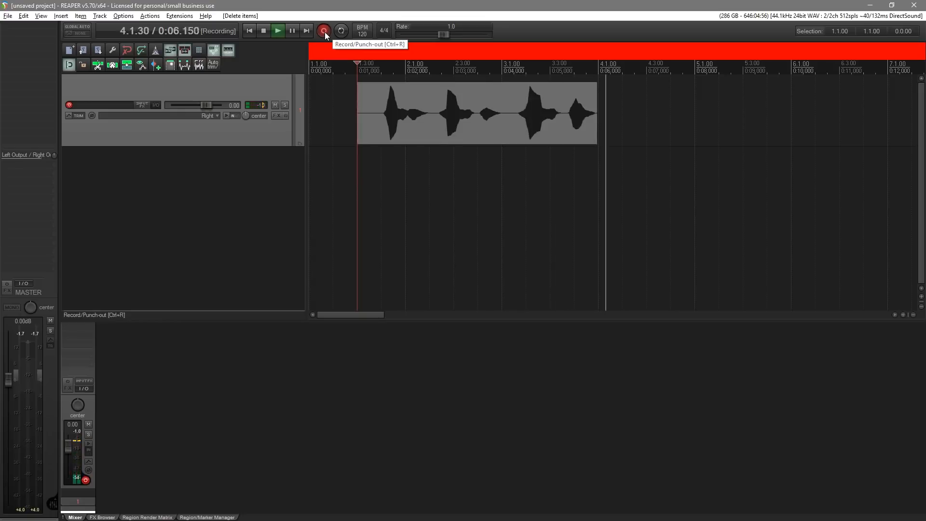
left_click(324, 31)
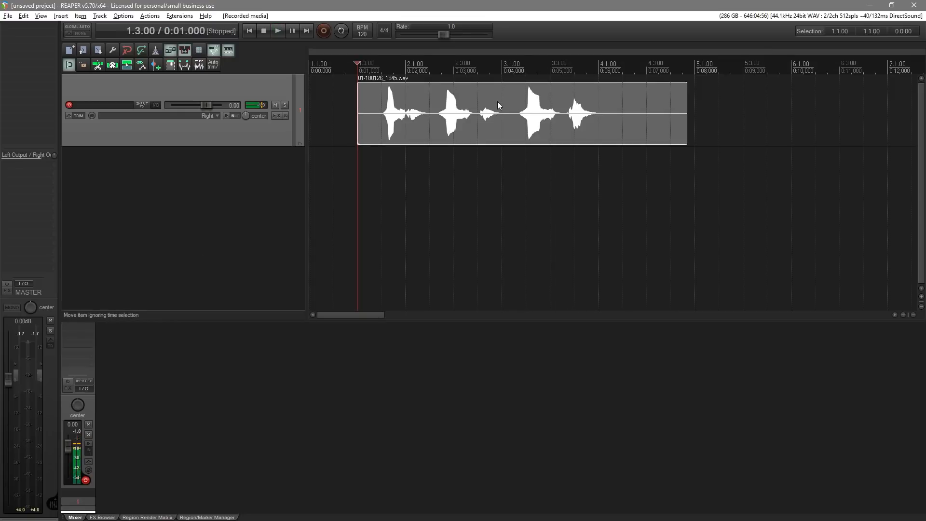
mouse_move(420, 225)
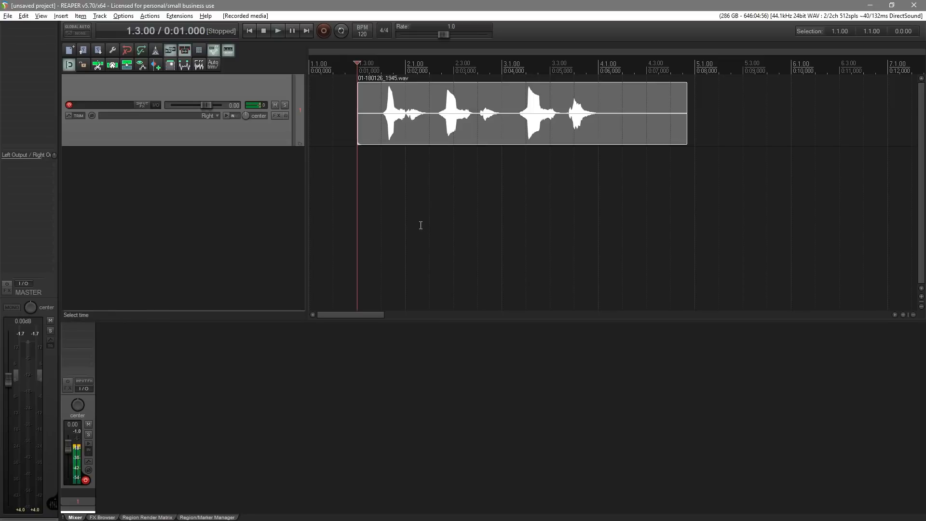
mouse_move(382, 92)
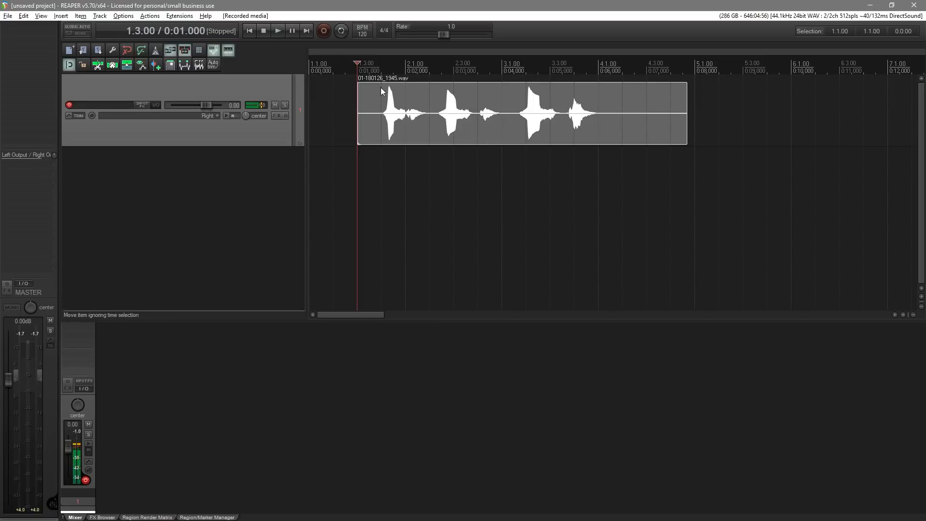
mouse_move(412, 106)
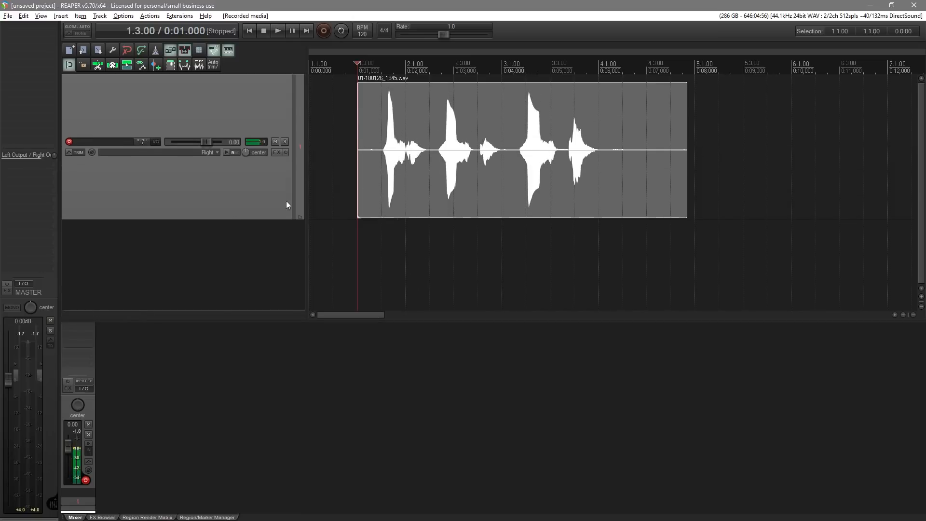
mouse_move(389, 104)
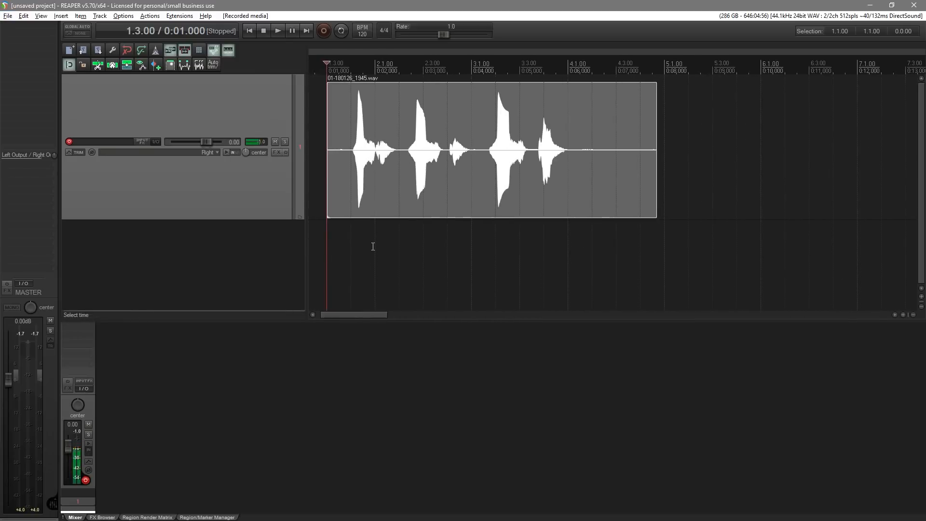
- Zoom in on the recorded item to reveal its flattened, compressed vocal peaks
scroll("up", 3)
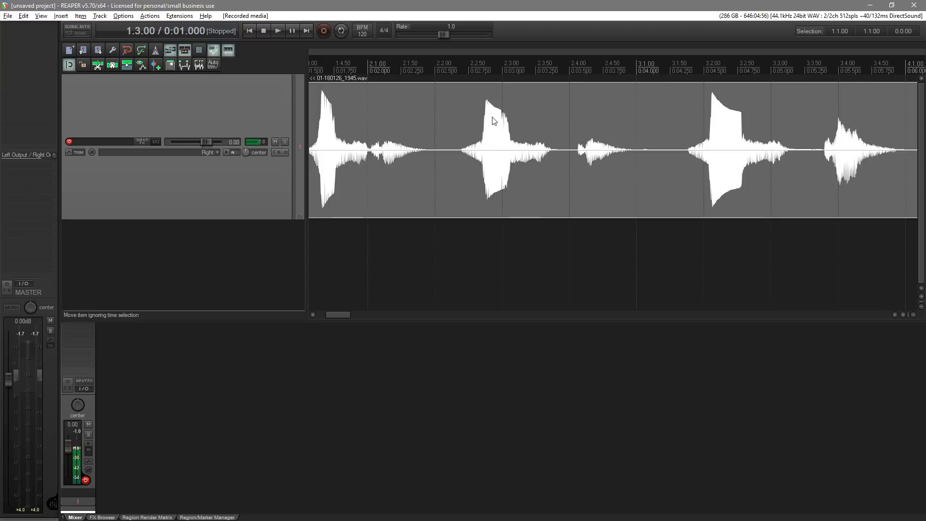
mouse_move(333, 286)
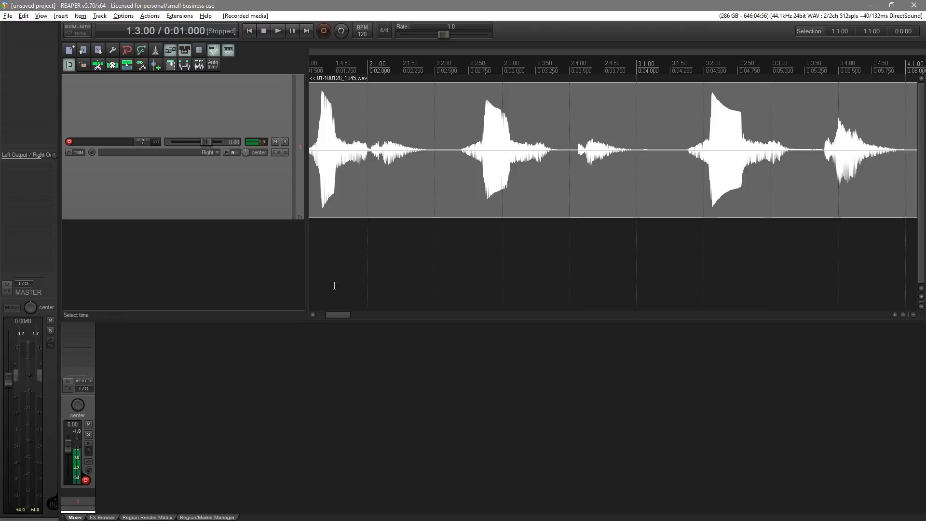